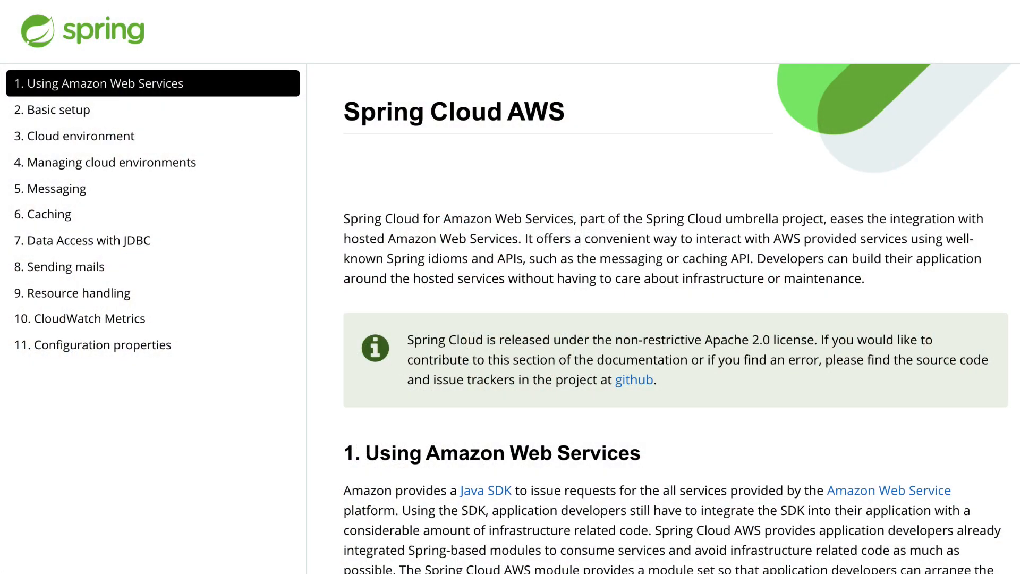
# Scroll the Spring Cloud AWS reference past the introduction to the module overview.
pyautogui.scroll(-3)
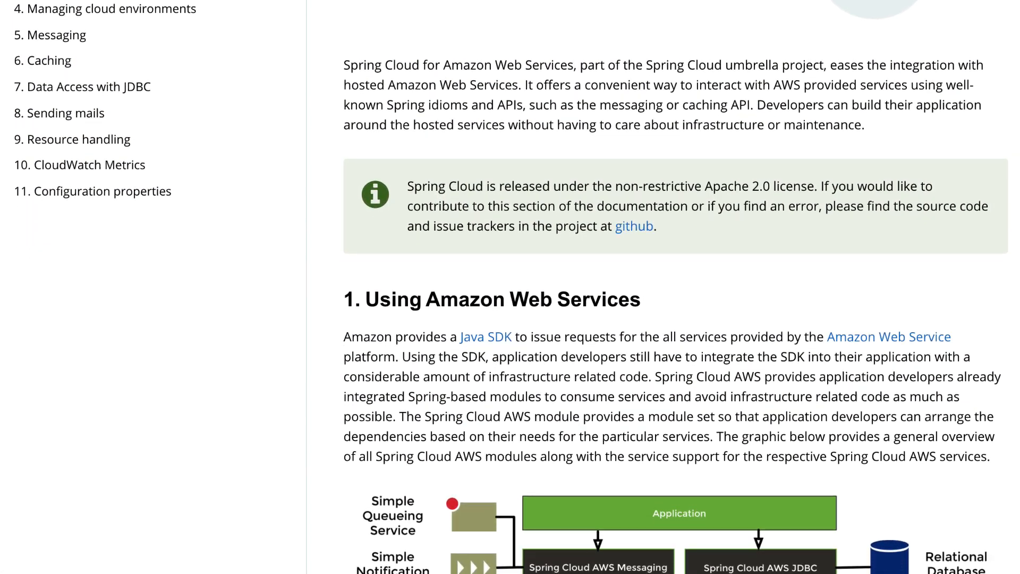
pyautogui.scroll(-3)
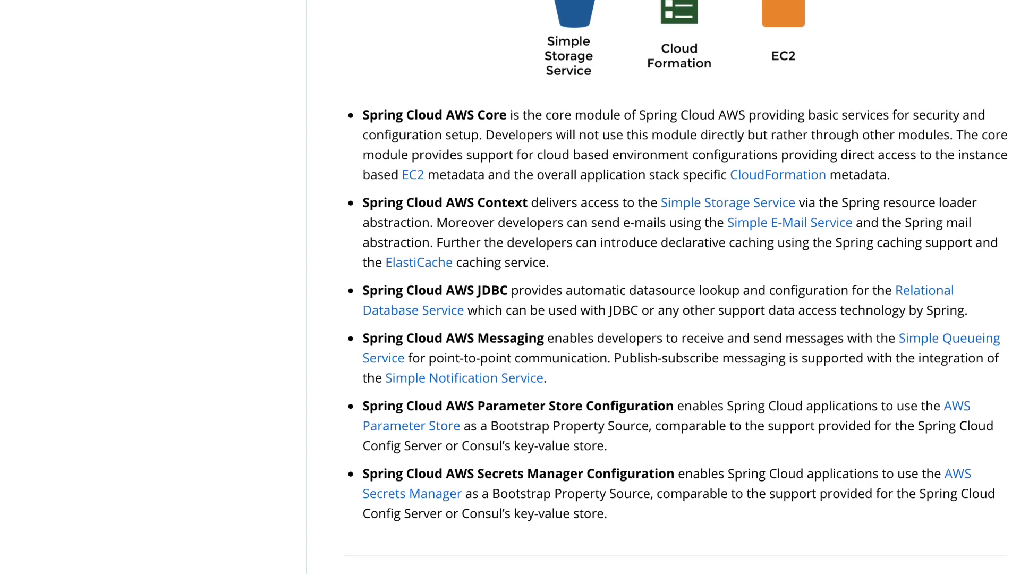
pyautogui.scroll(-3)
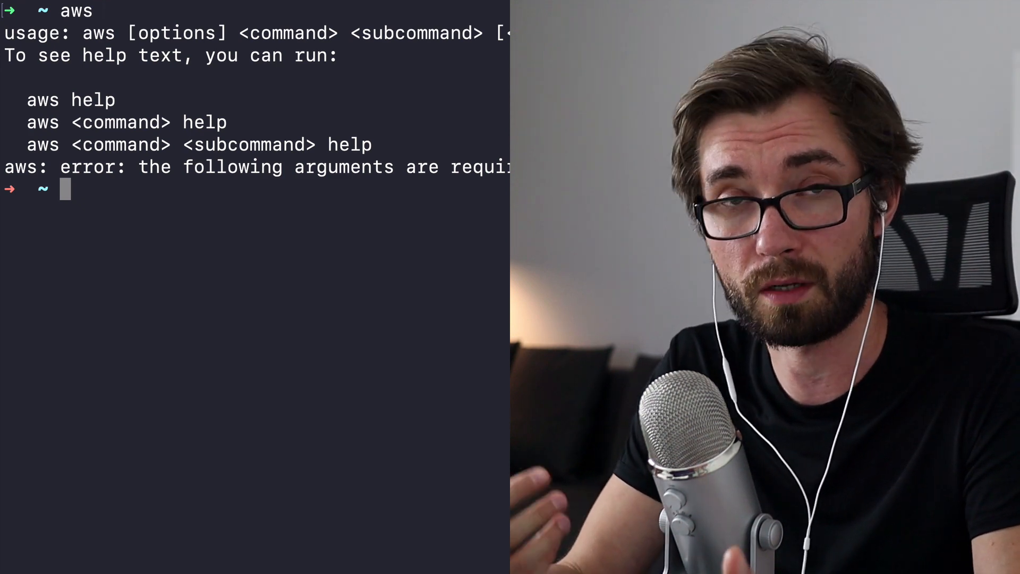
# Run the aws command to check the CLI and list the S3 buckets with aws s3 ls.
pyautogui.write('aws s3 ls')
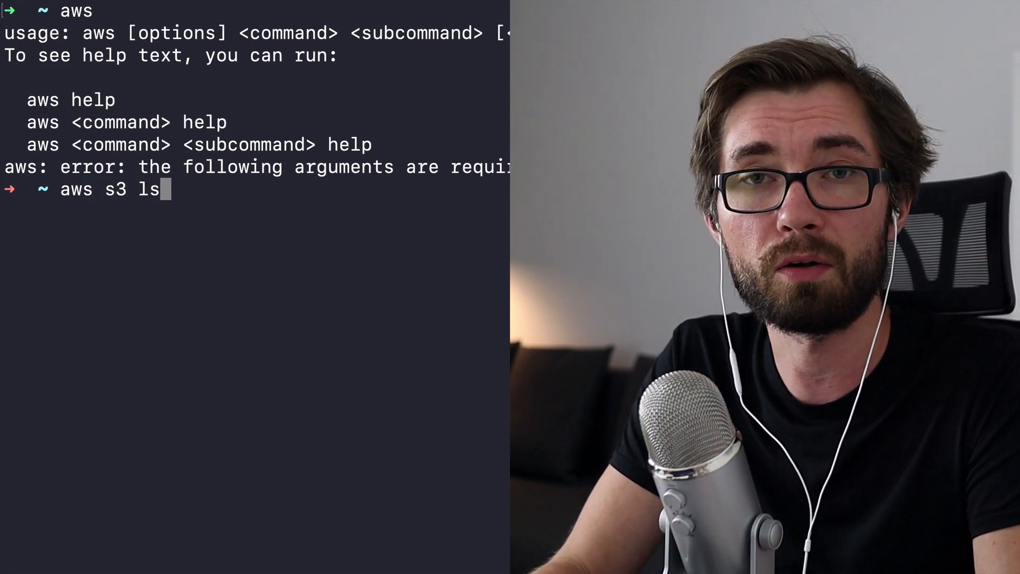
pyautogui.press('Enter')
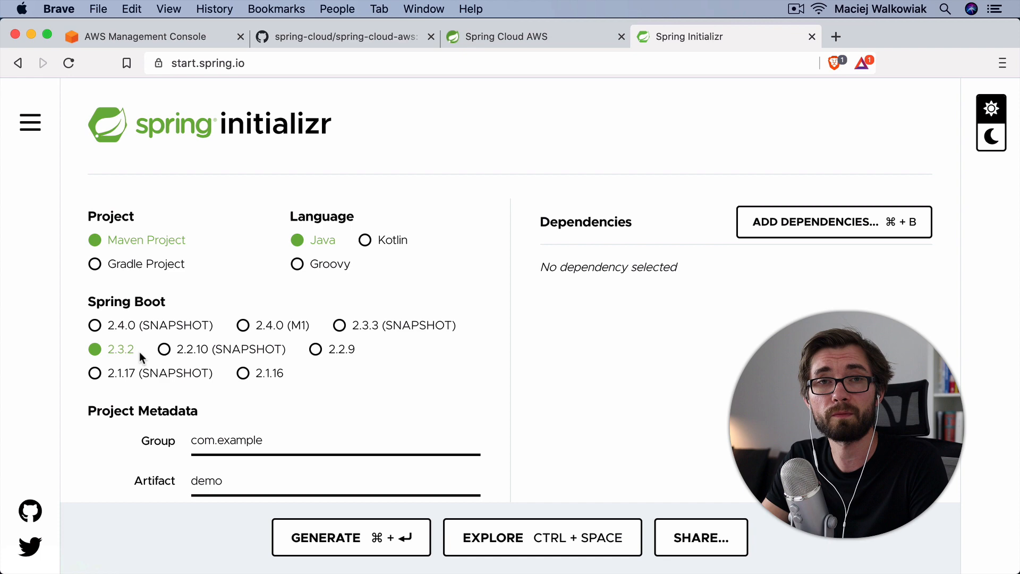
pyautogui.moveTo(548, 285)
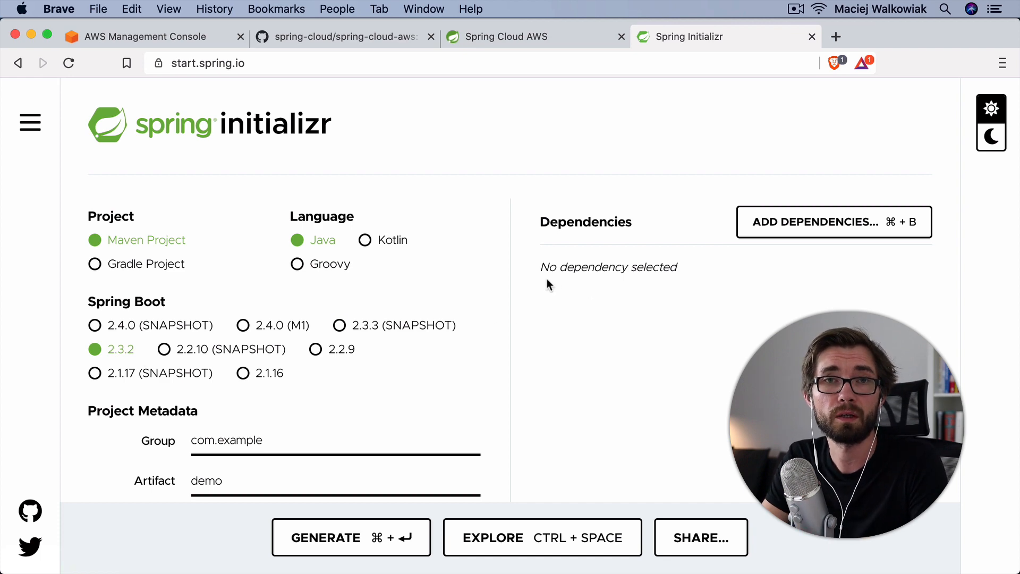
# Add the AWS Core dependency, generate the project and save the zip to Downloads.
pyautogui.click(832, 222)
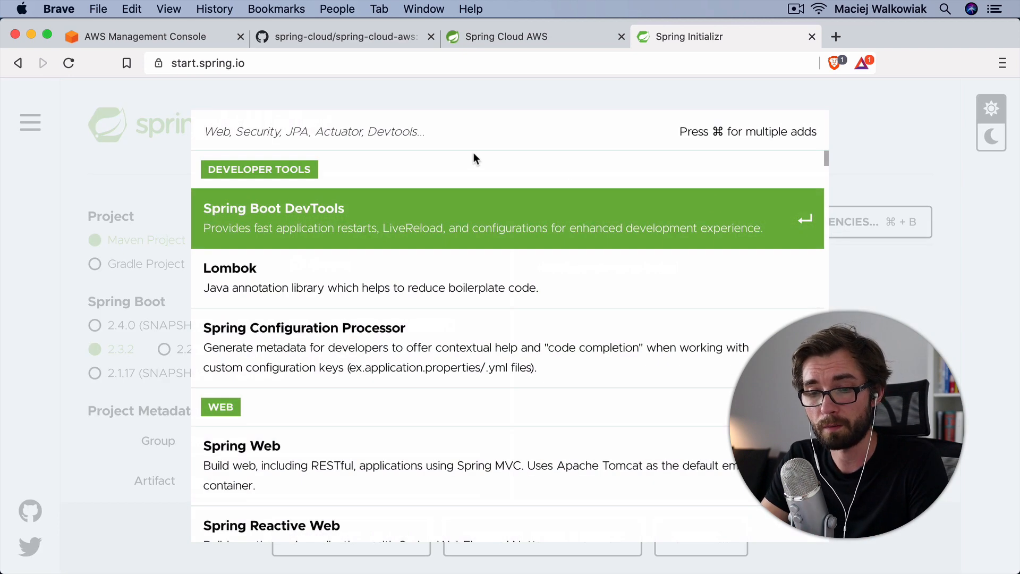
pyautogui.write('aws')
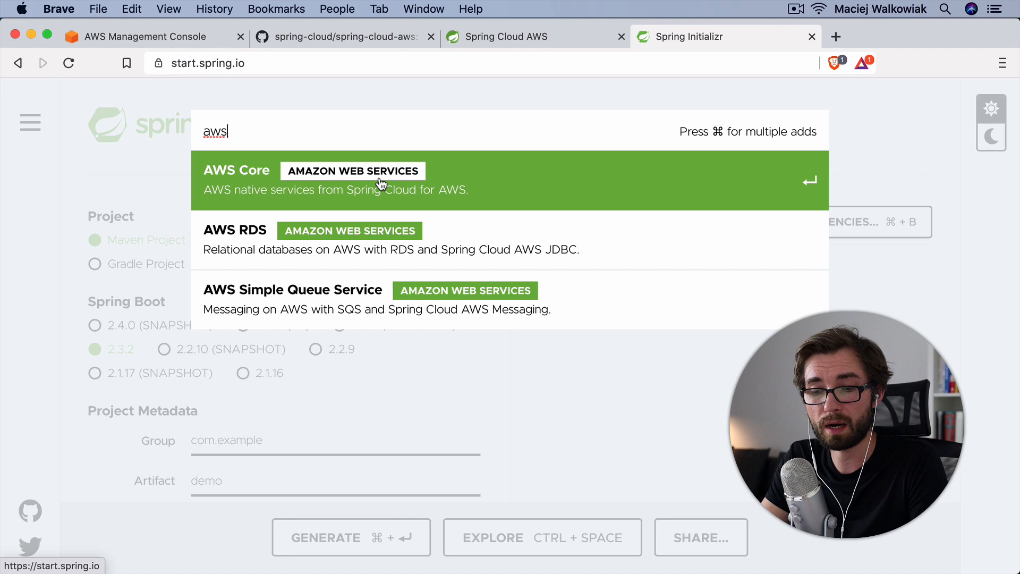
pyautogui.moveTo(503, 198)
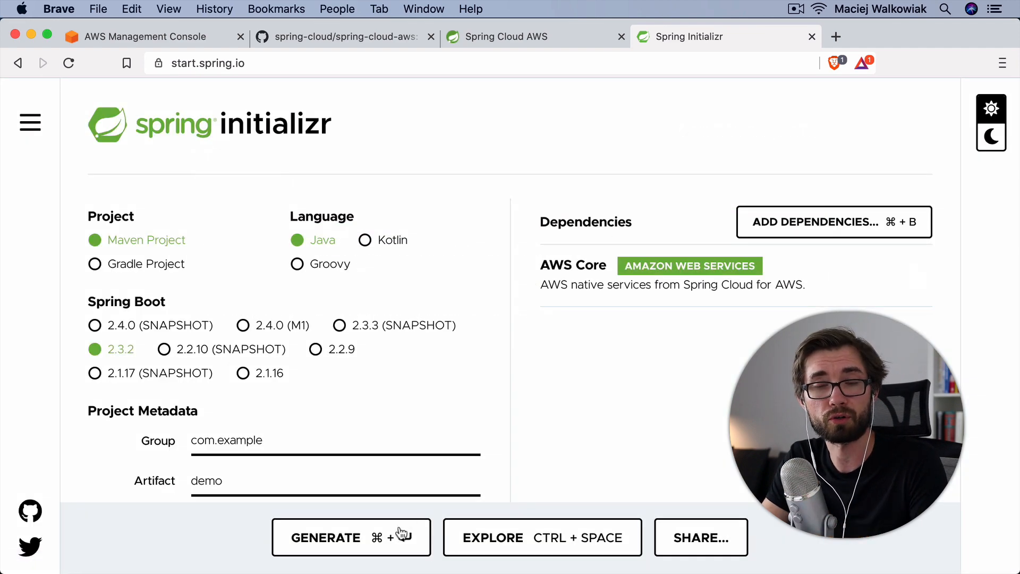
pyautogui.click(325, 536)
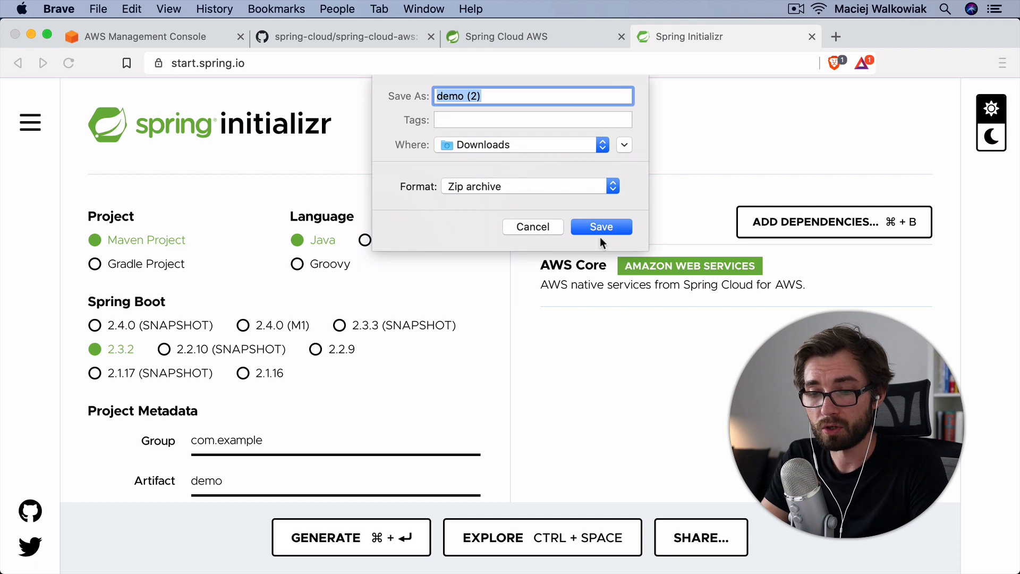
pyautogui.click(599, 226)
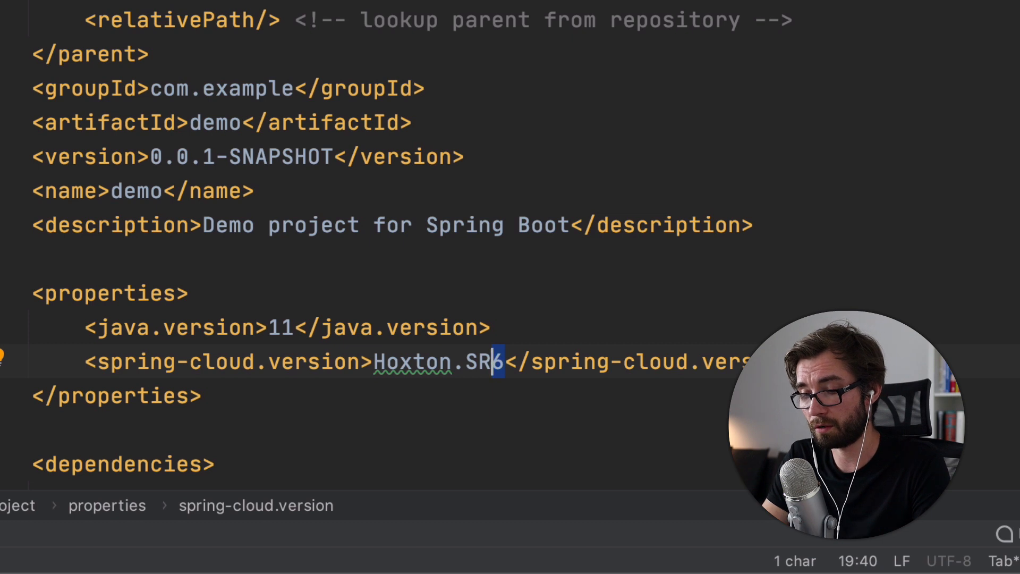
# Change spring-cloud.version to Hoxton.SR7 in pom.xml and build the demo project.
pyautogui.write('7')
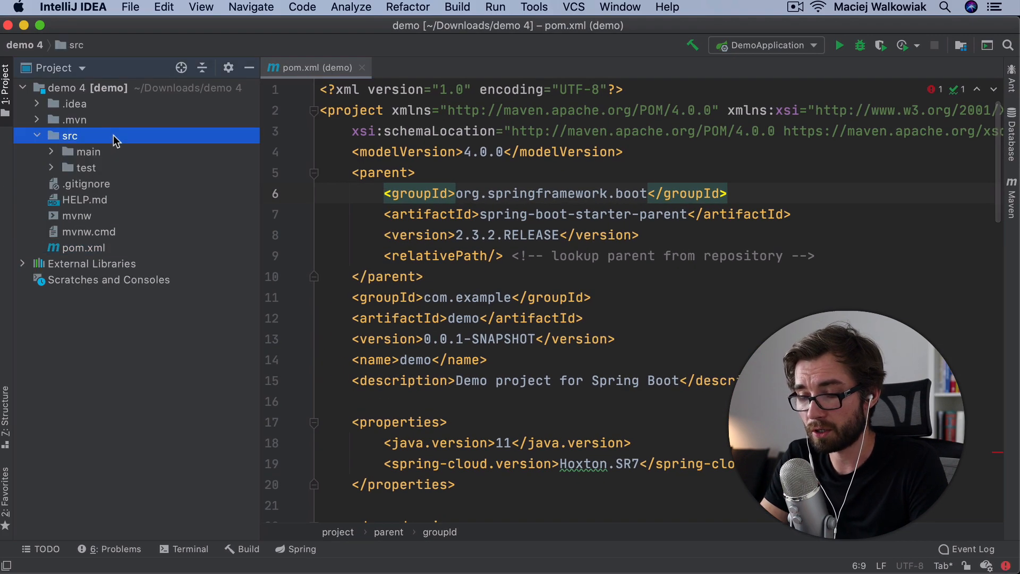
pyautogui.doubleClick(162, 198)
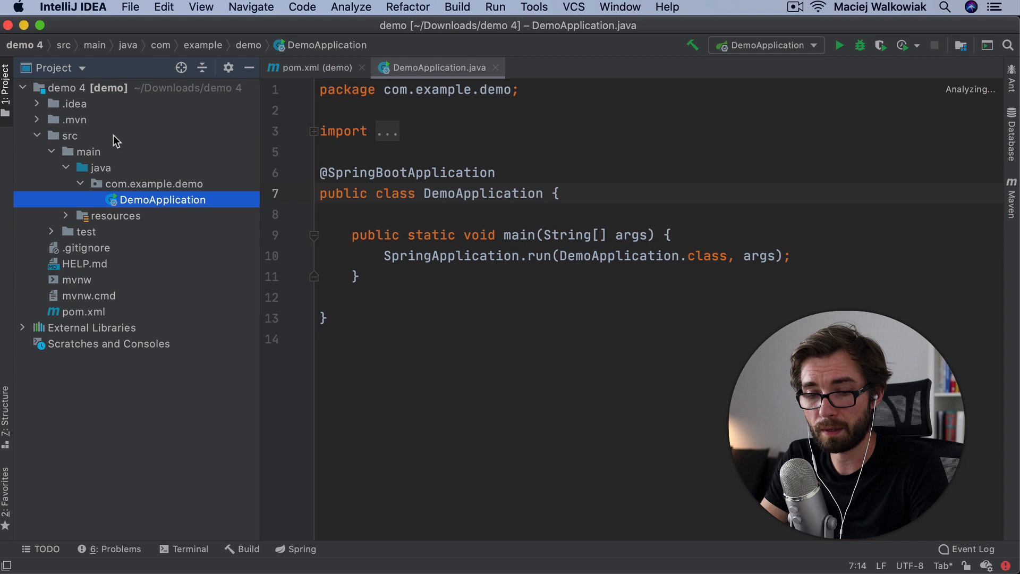
pyautogui.rightClick(495, 194)
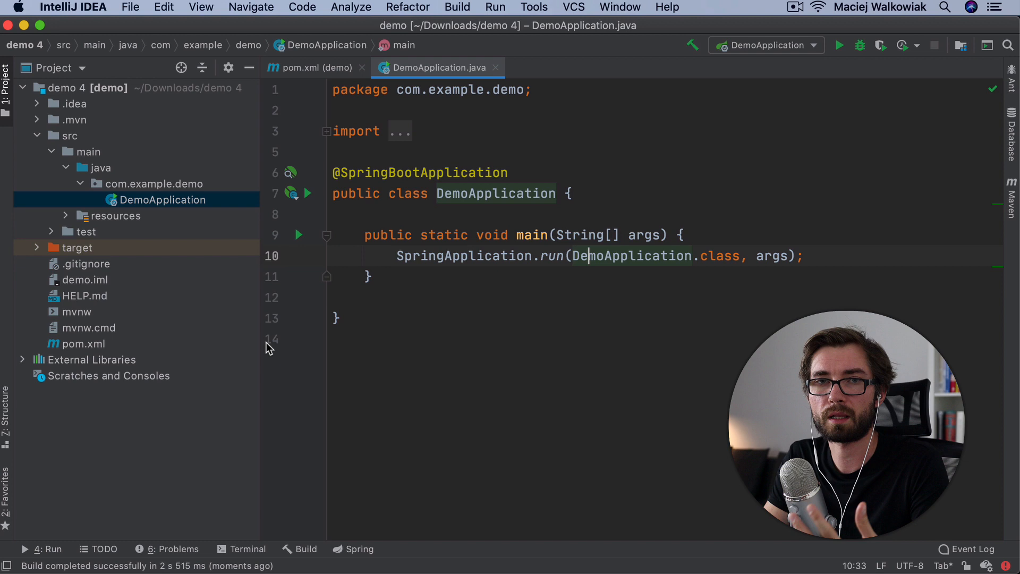
# Open application.properties from src/main/resources in the editor.
pyautogui.click(116, 215)
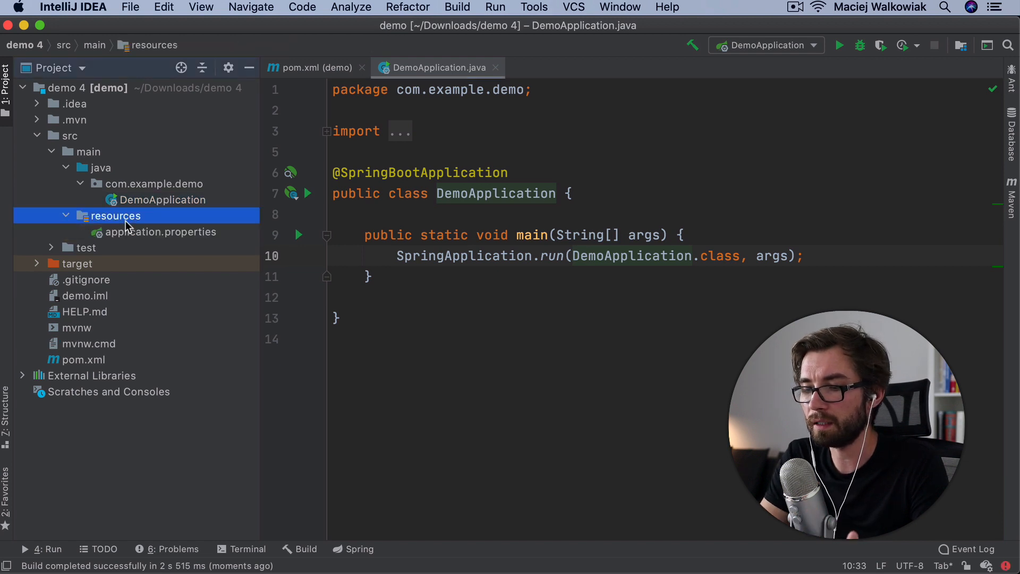
pyautogui.doubleClick(159, 232)
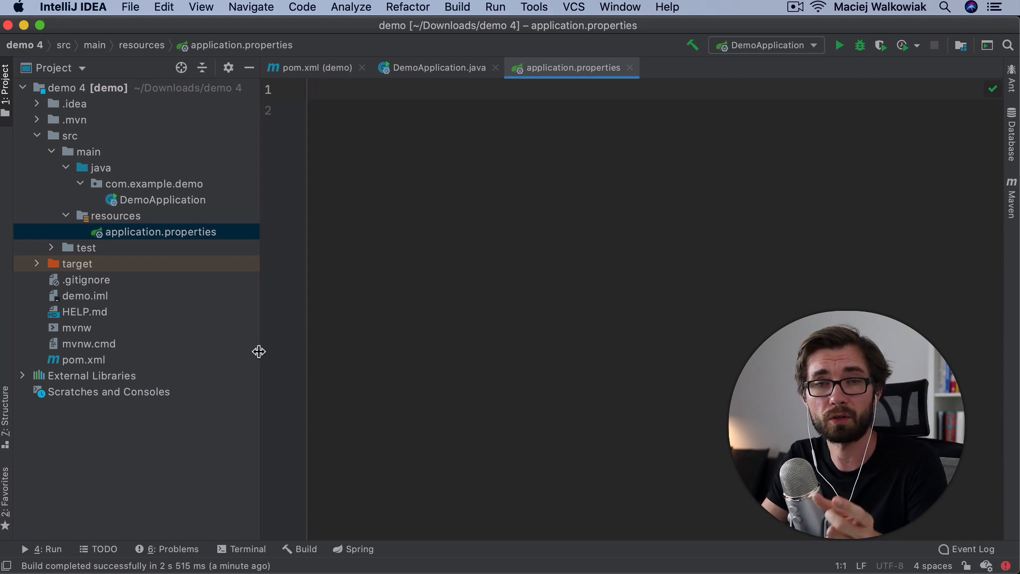
# Add cloud.aws.region.use-default-aws-region-chain=true below the credentials property.
pyautogui.write('use')
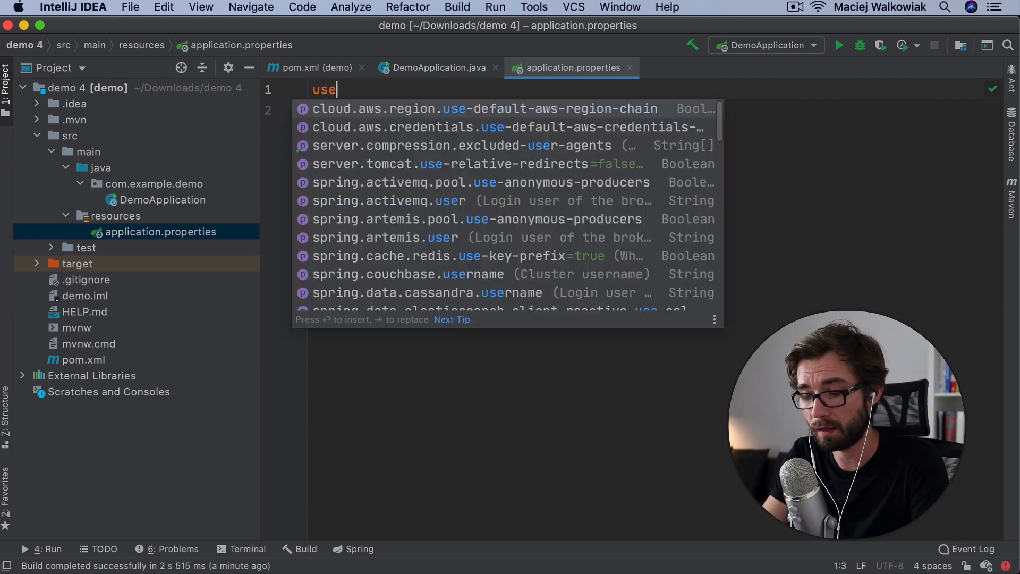
pyautogui.write('-default-aws-credentials-chain=true')
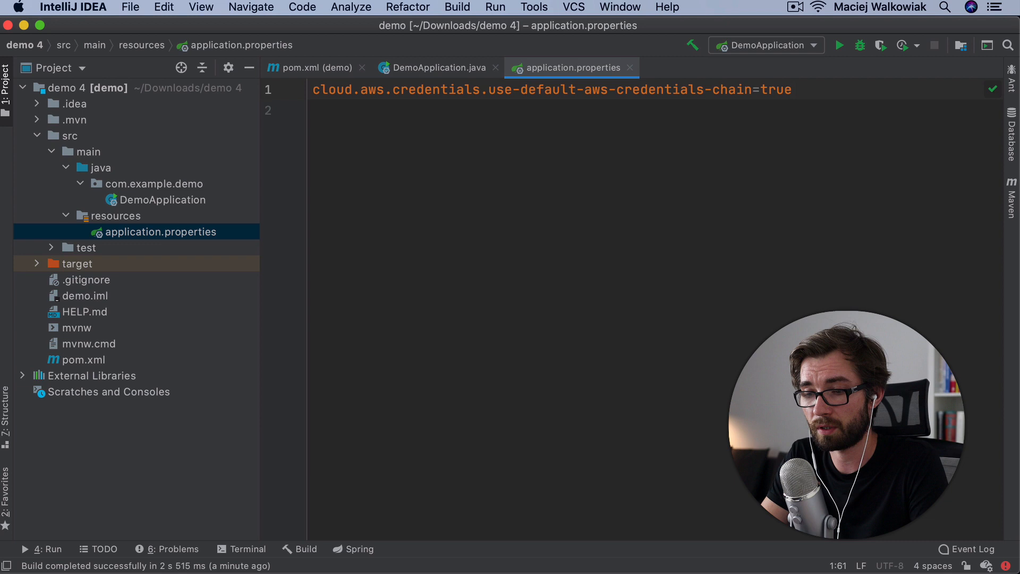
pyautogui.write('s')
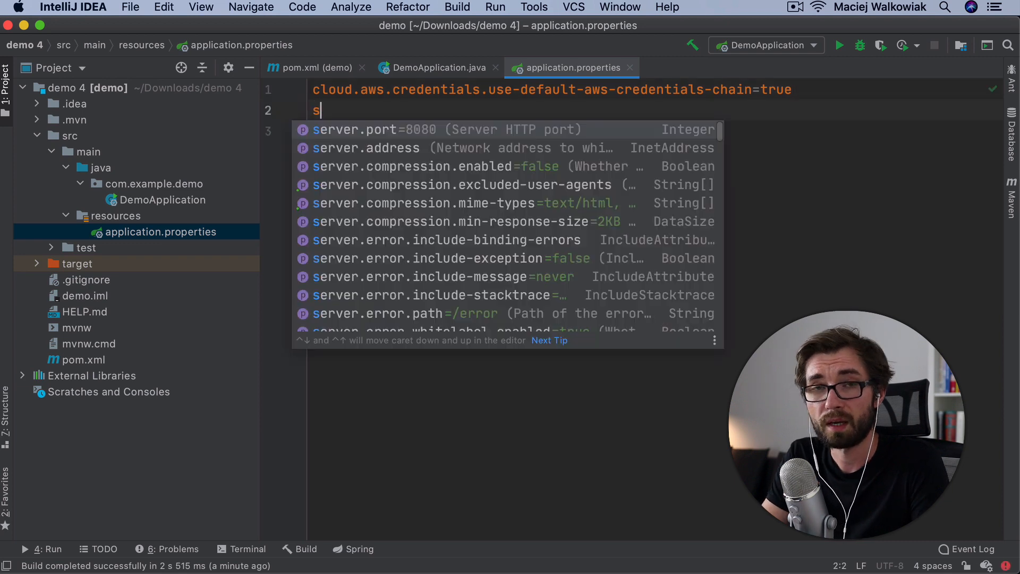
pyautogui.write('use-default-aws-region-chain=tru')
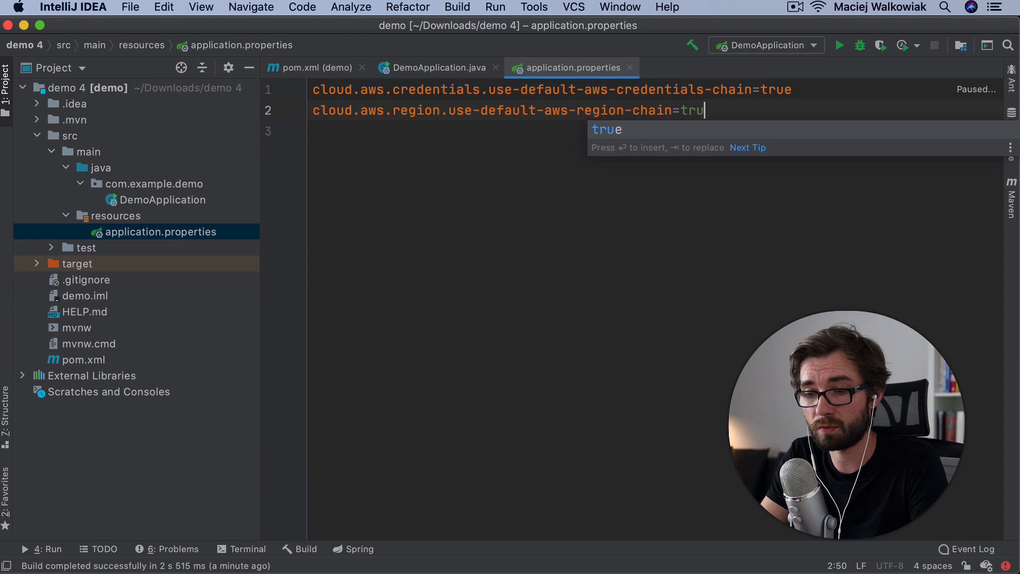
pyautogui.write('e')
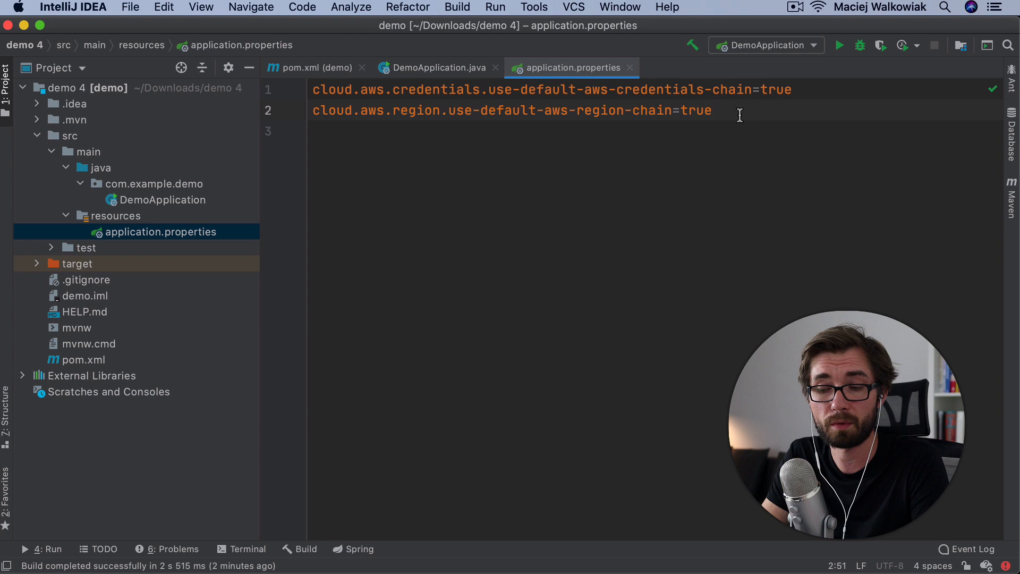
pyautogui.press('enter')
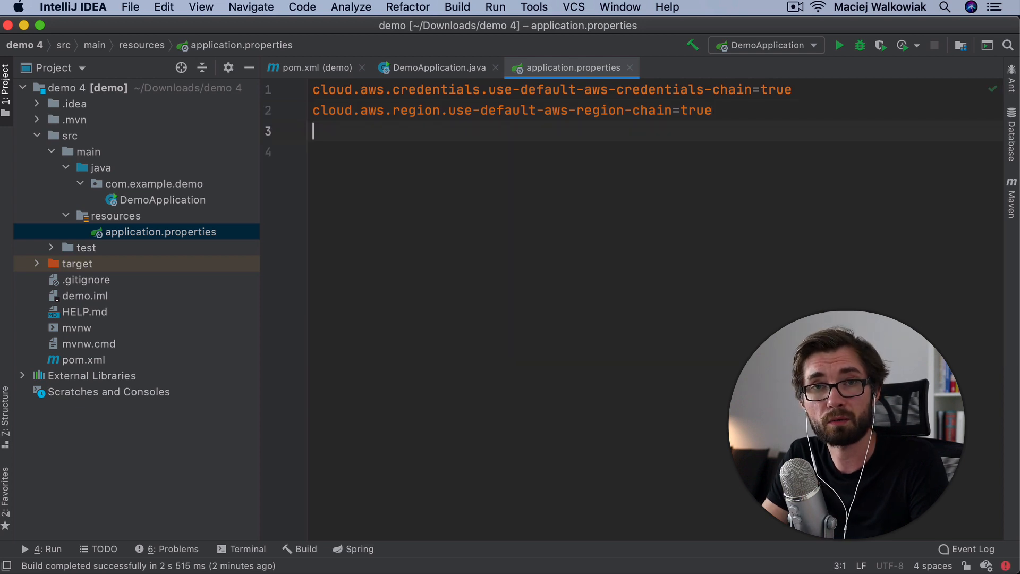
# Add cloud.aws.stack.auto=false as the third property, followed by a blank line.
pyautogui.write('c')
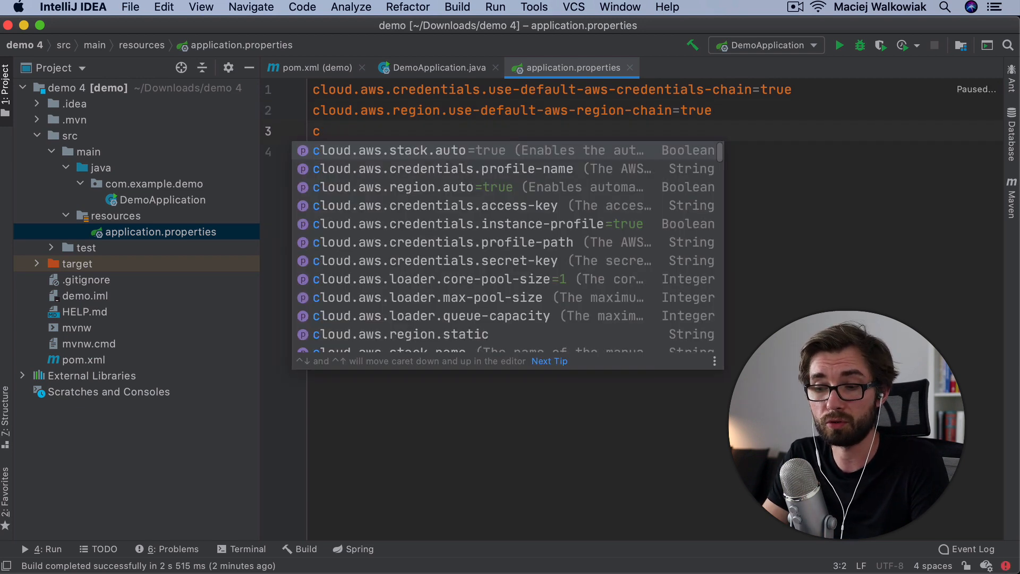
pyautogui.click(407, 150)
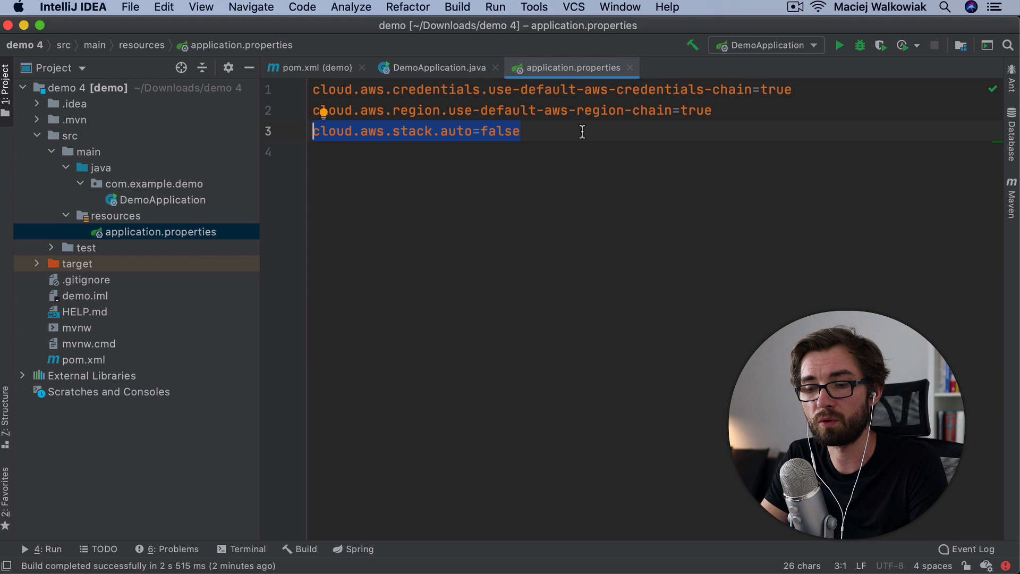
pyautogui.click(521, 130)
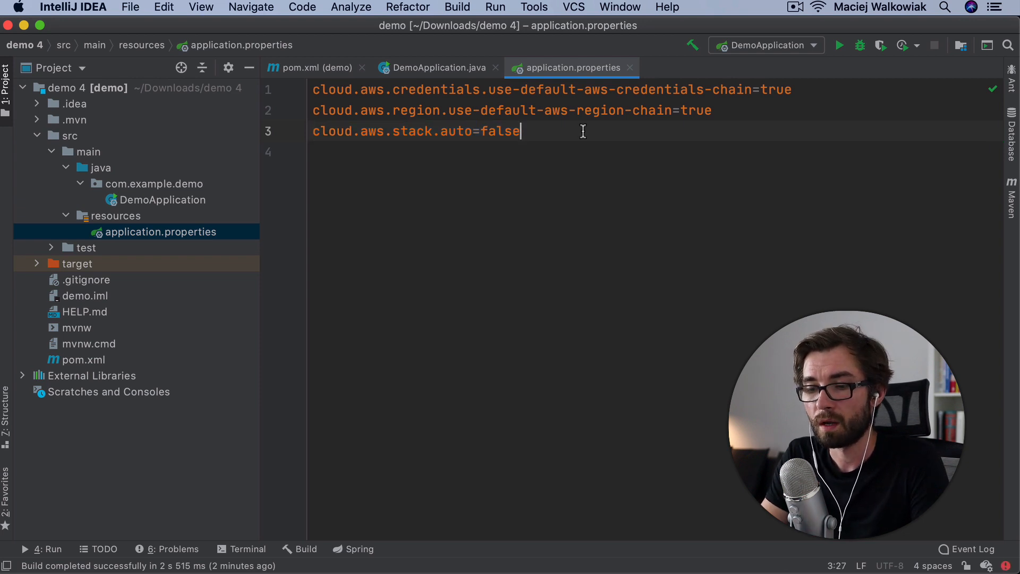
pyautogui.press('Enter')
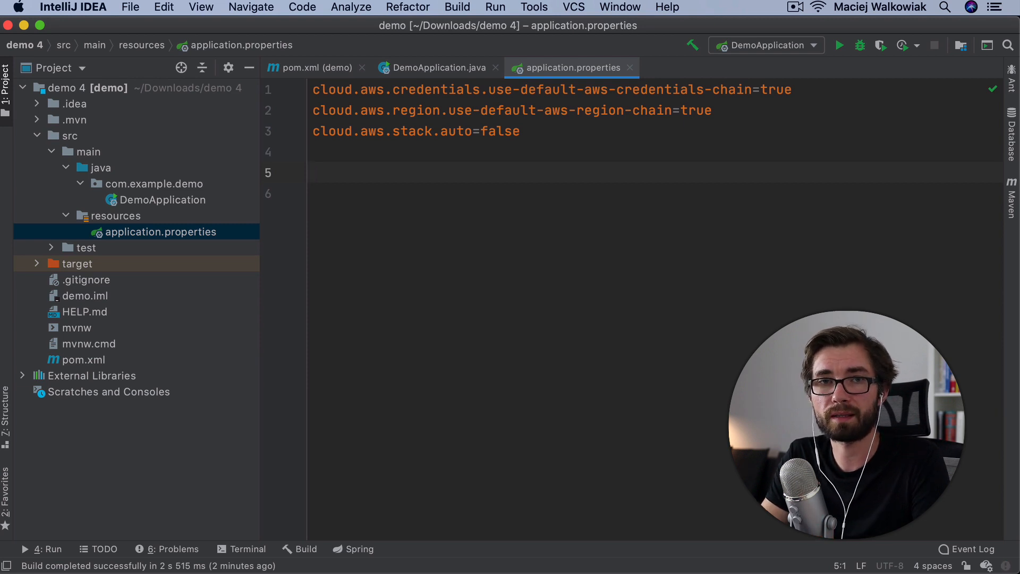
# Start a logging property in application.properties from the completion list.
pyautogui.write('lo')
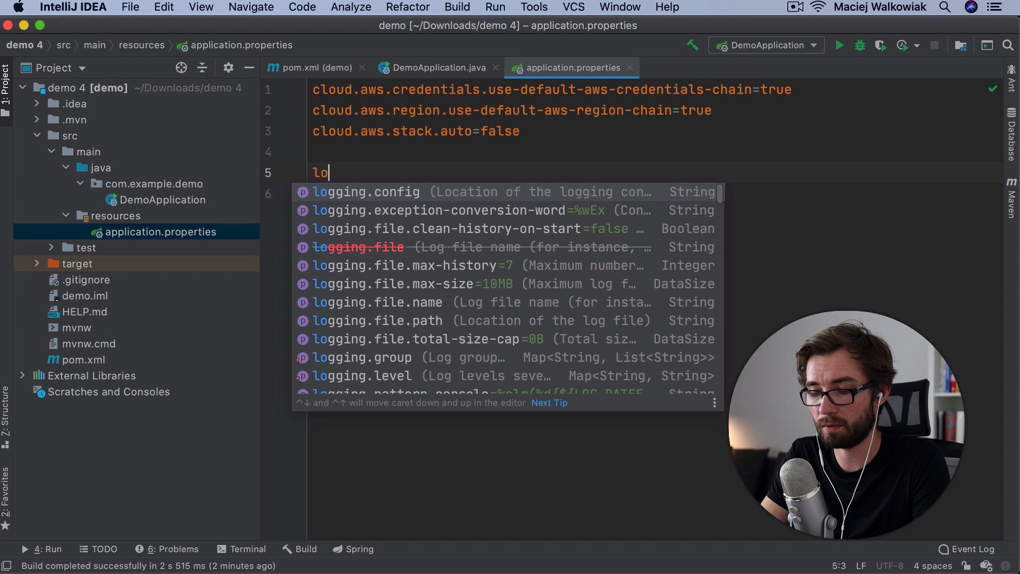
pyautogui.click(365, 192)
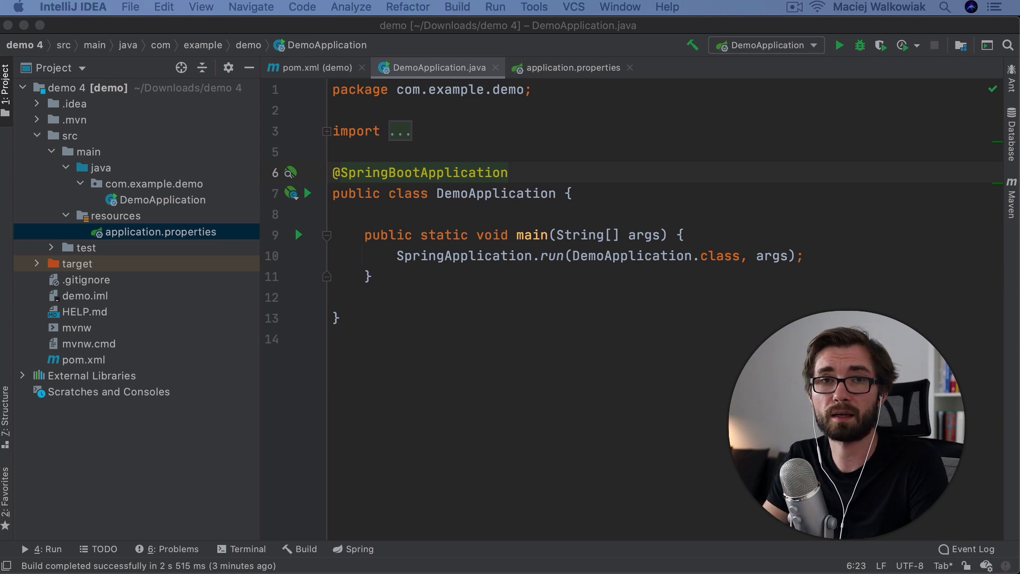
pyautogui.moveTo(419, 96)
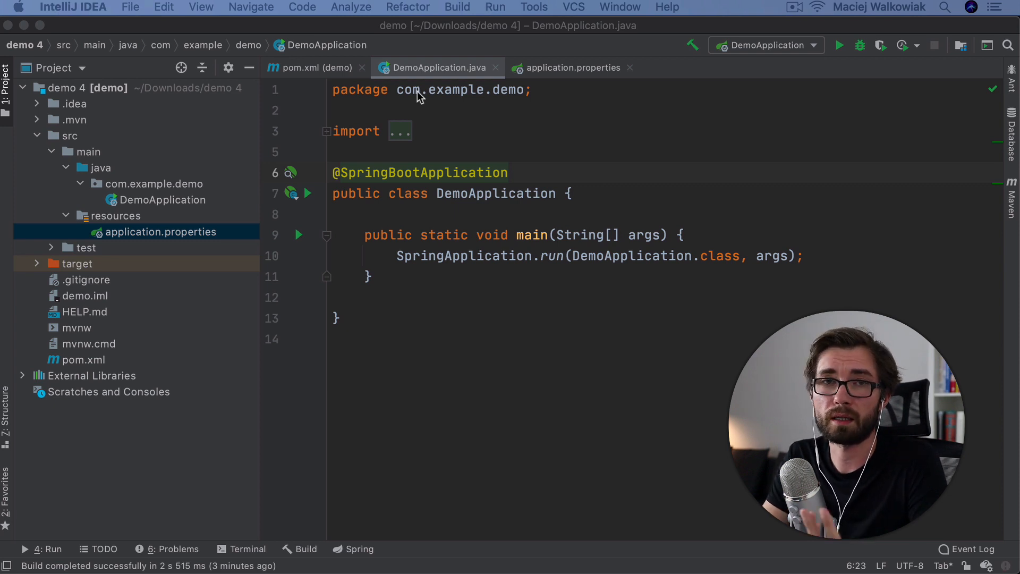
pyautogui.click(511, 172)
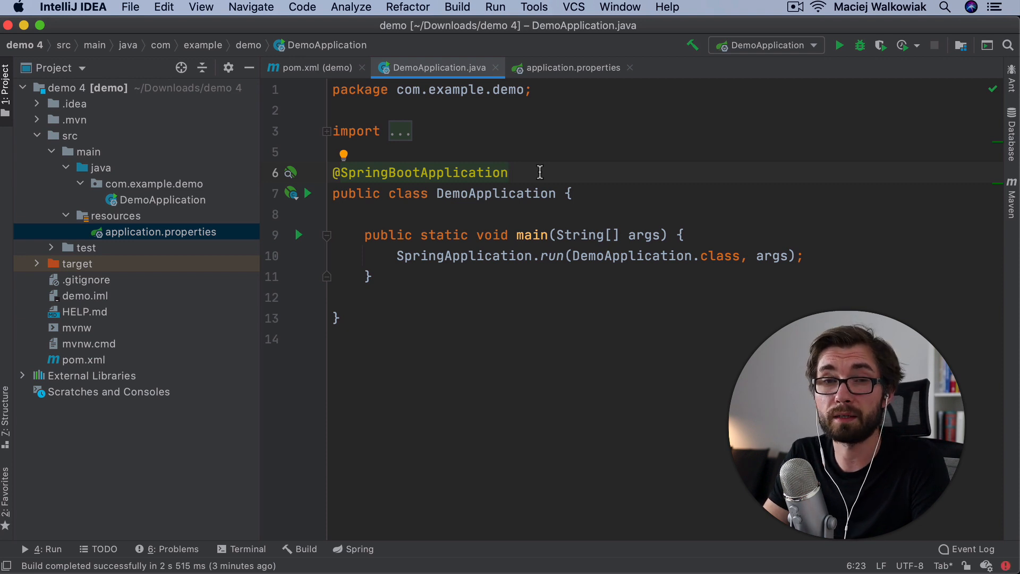
pyautogui.write('(ex')
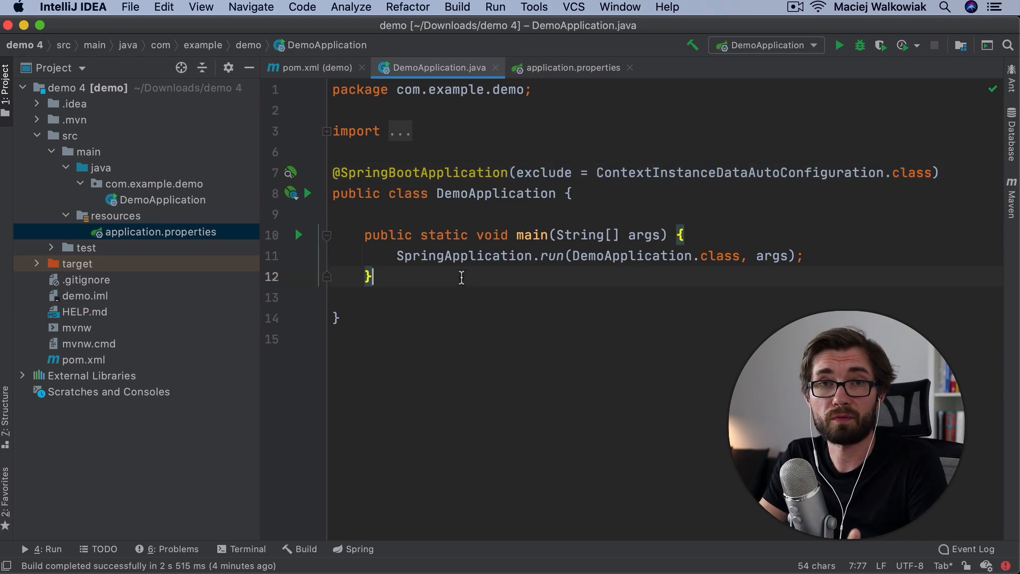
pyautogui.rightClick(163, 200)
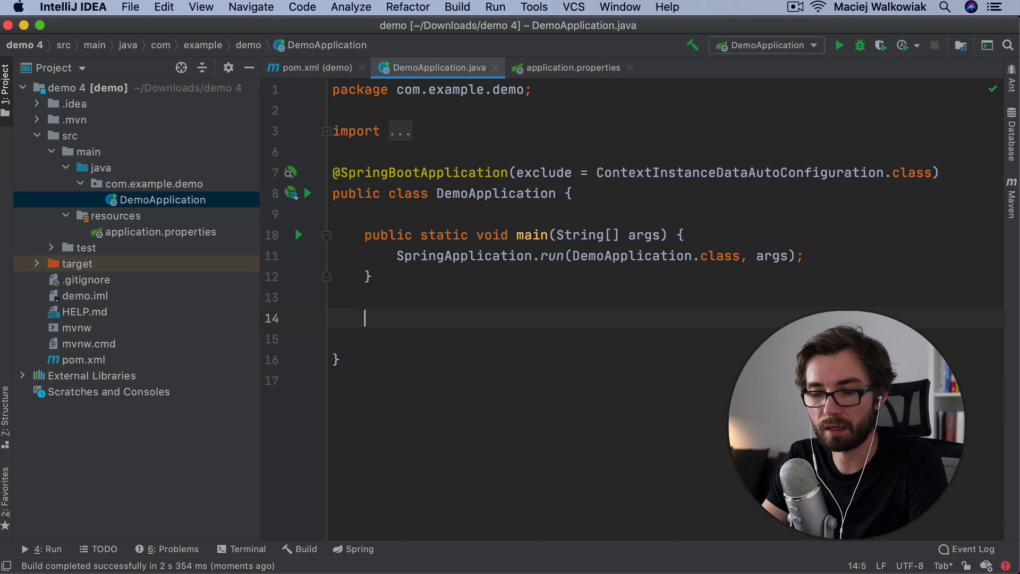
pyautogui.write('@')
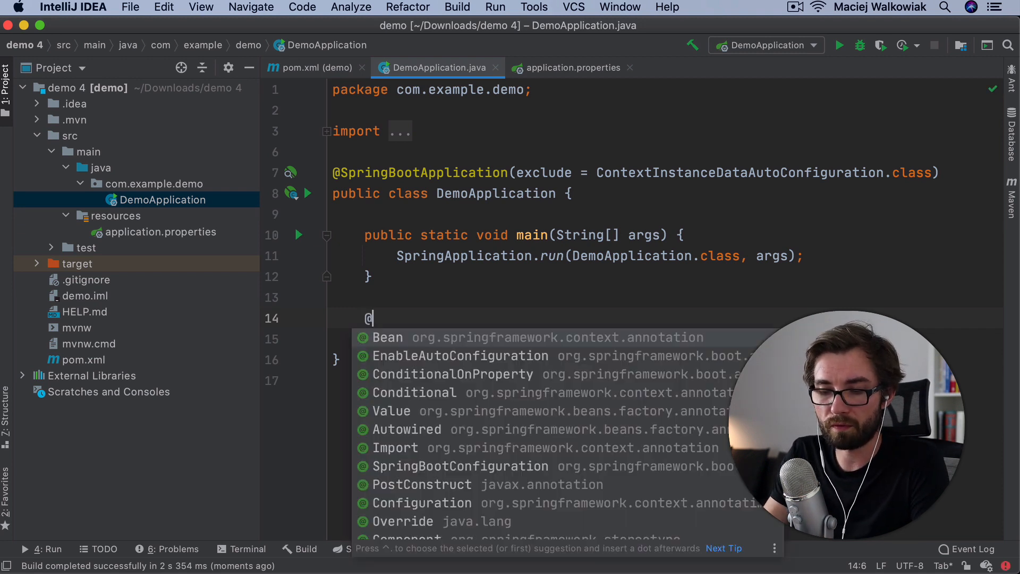
pyautogui.write('ApplicationRunner')
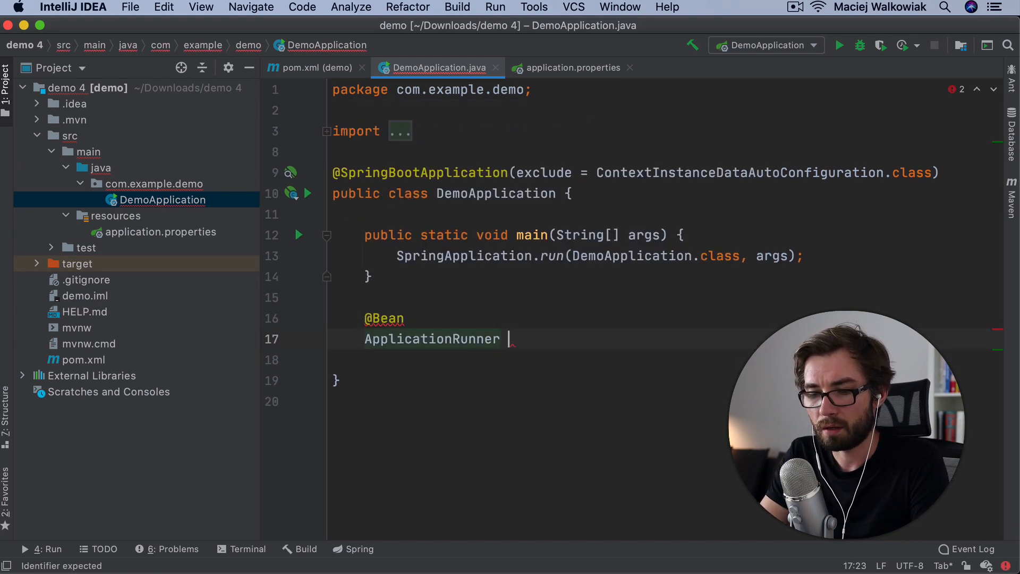
pyautogui.write('applicationRunner(AmazonS3 amazonS3) {')
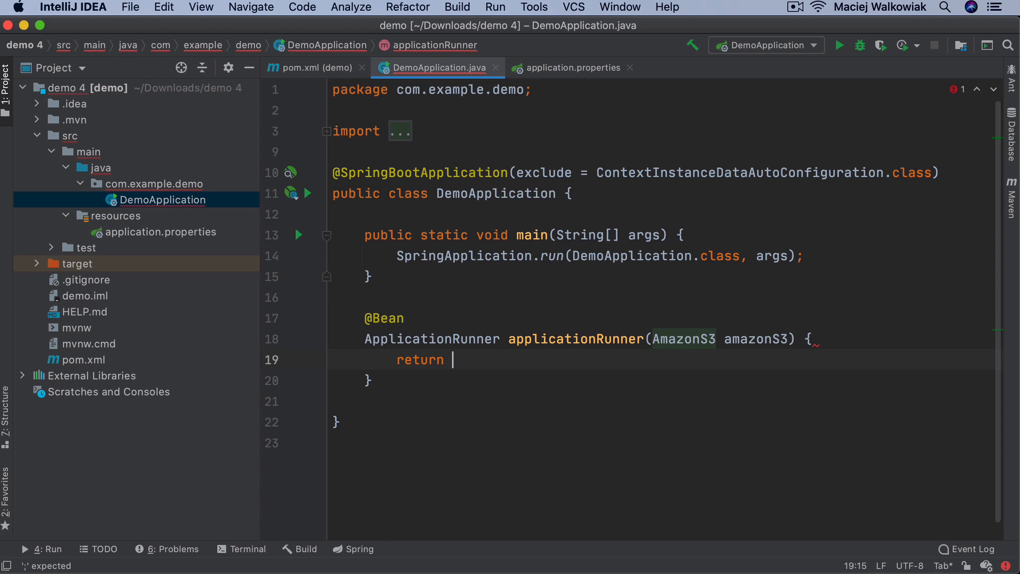
pyautogui.write('args -> {}')
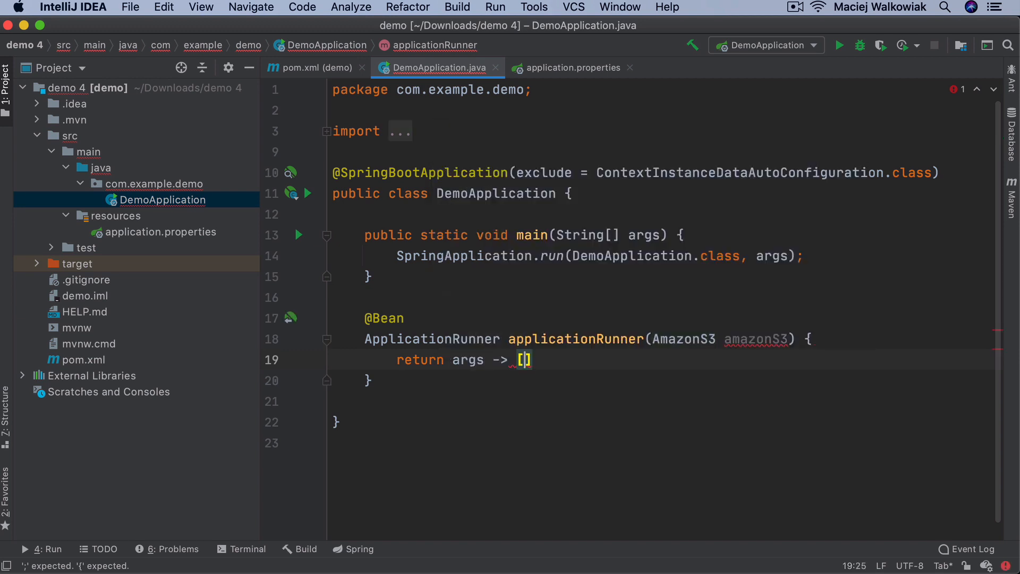
pyautogui.write('System.out.println(ama);')
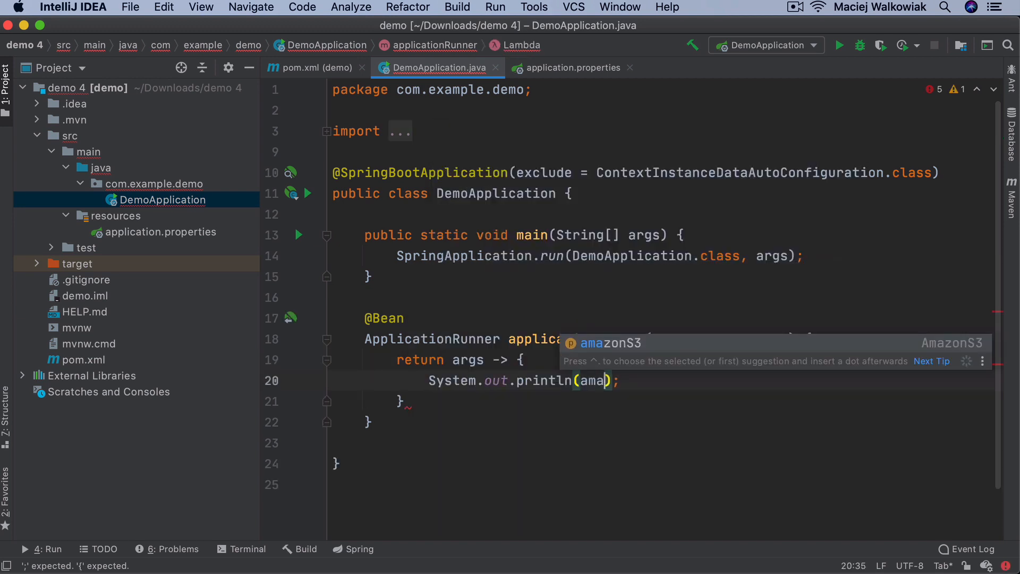